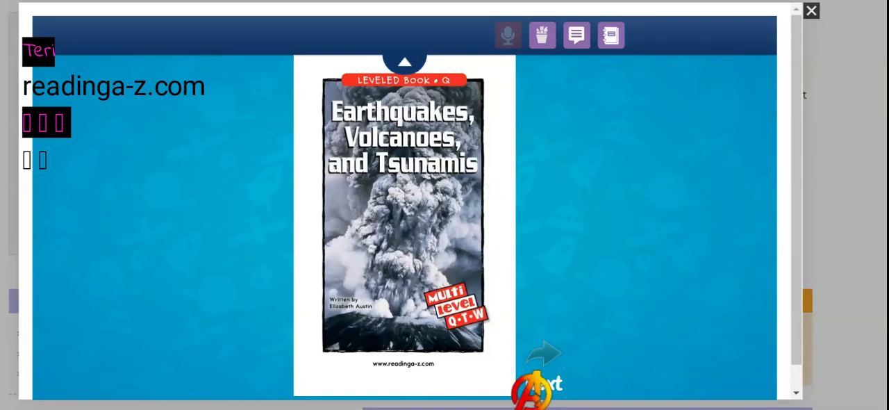
# Step: Turn from the cover to the Introduction page
pyautogui.click(542, 354)
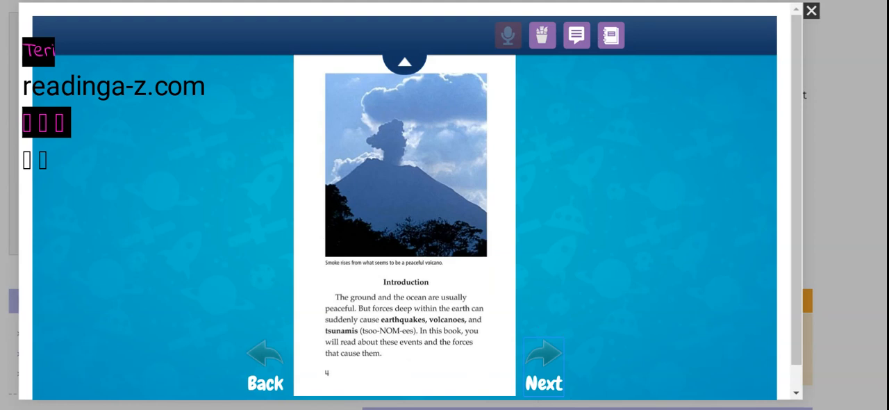
pyautogui.moveTo(535, 311)
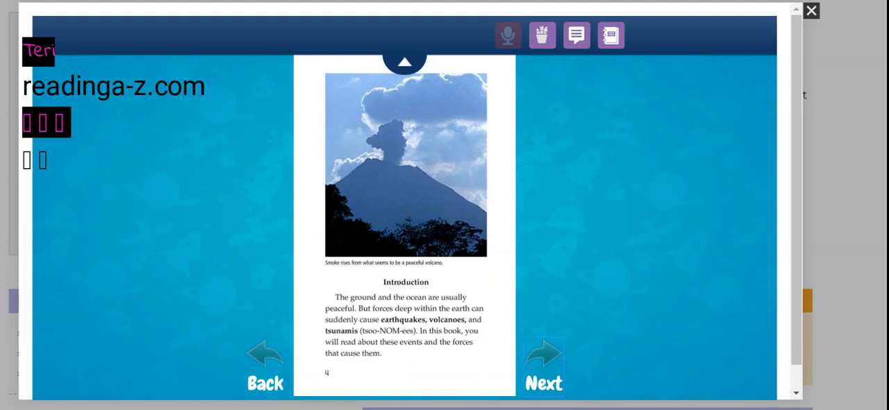
pyautogui.moveTo(534, 311)
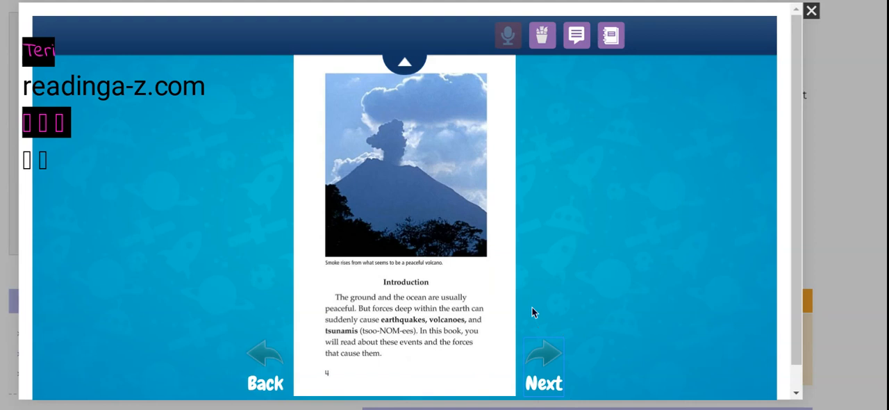
# Step: Turn to page 5, Deep Within the Earth, with the Tectonic Plates map
pyautogui.click(544, 356)
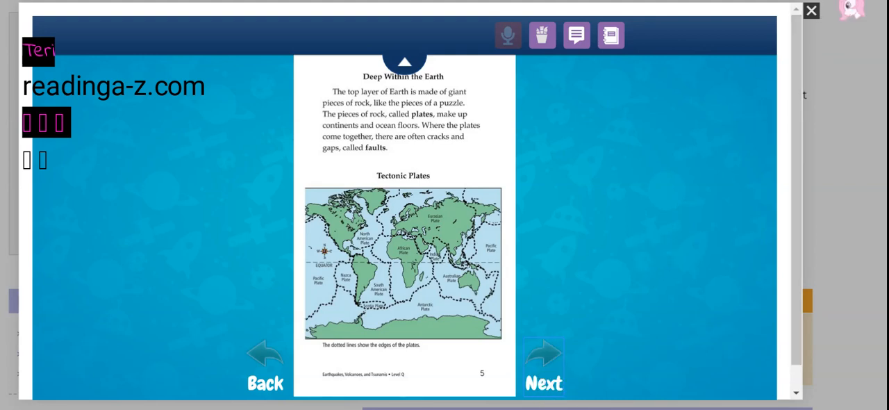
pyautogui.moveTo(834, 3)
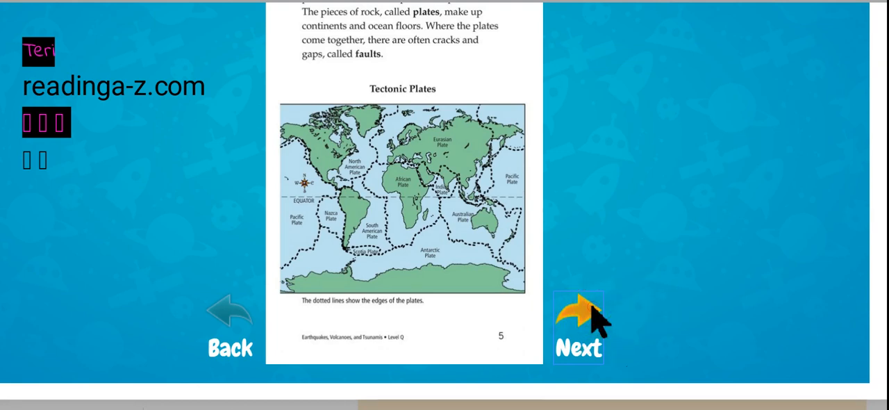
# Step: Turn to the magma page with Figures 1 to 3 and read it
pyautogui.click(578, 328)
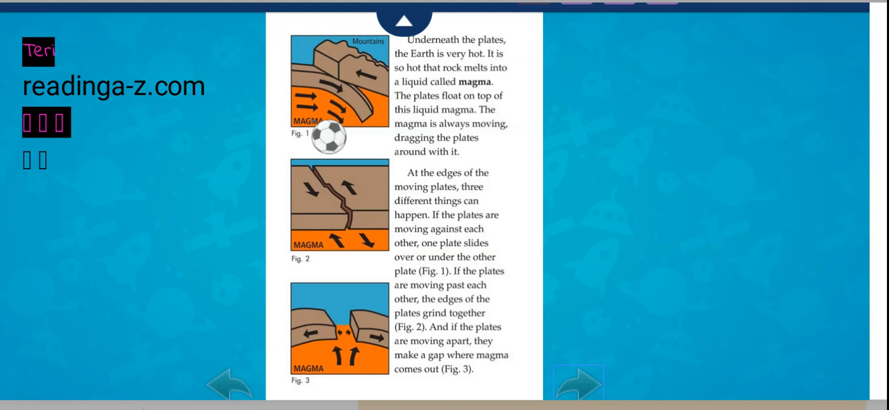
pyautogui.moveTo(300, 133)
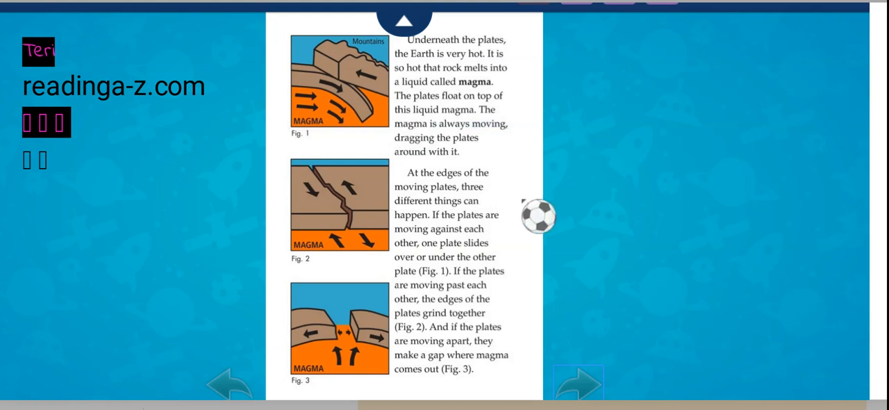
pyautogui.moveTo(524, 206)
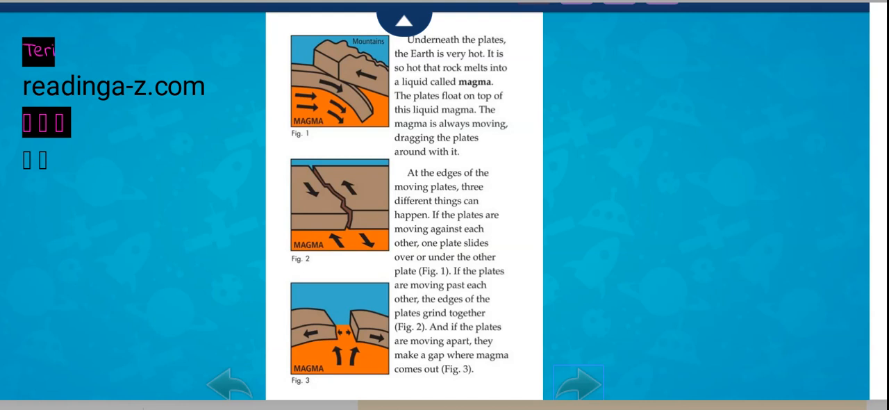
pyautogui.moveTo(521, 280)
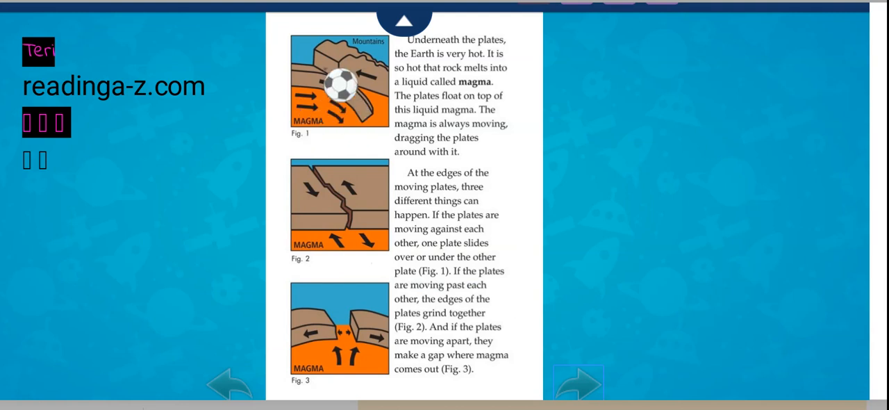
pyautogui.moveTo(341, 84); pyautogui.dragTo(271, 148)
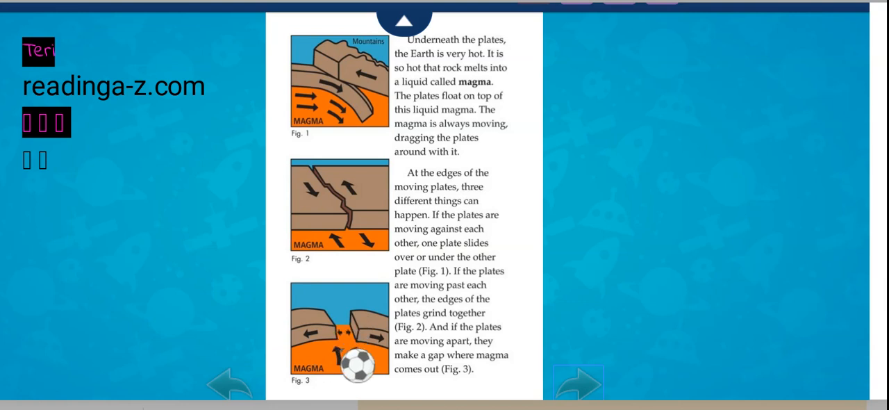
# Step: Read page 7, Earthquakes: Terrible Trembling, then turn to the cracked-ground page
pyautogui.click(578, 386)
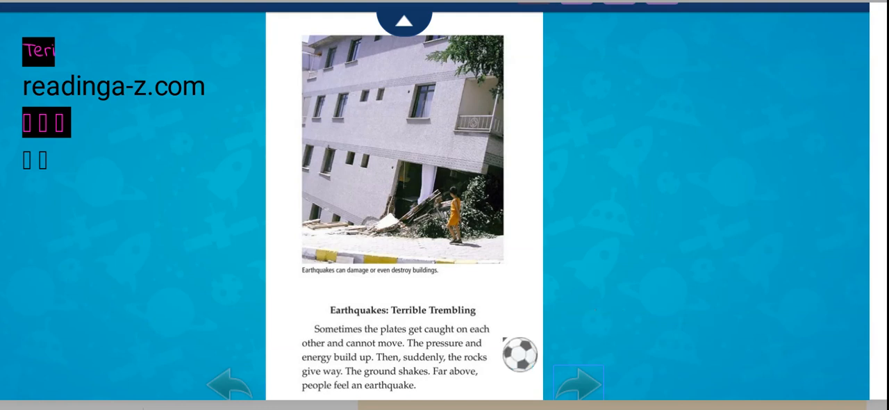
pyautogui.doubleClick(318, 356)
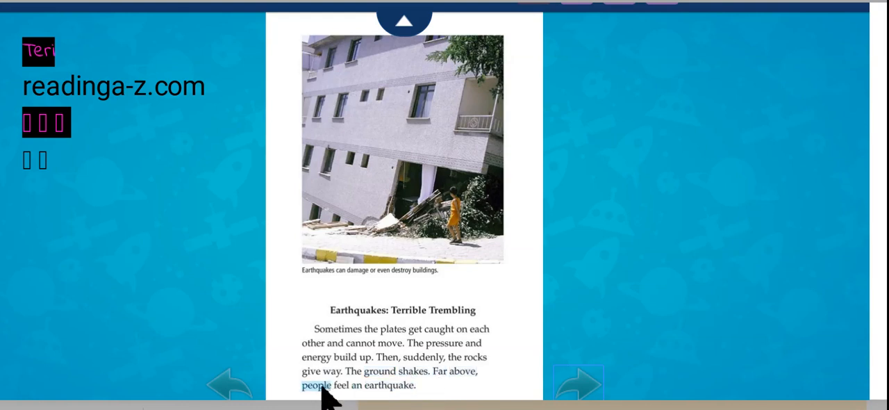
pyautogui.click(383, 369)
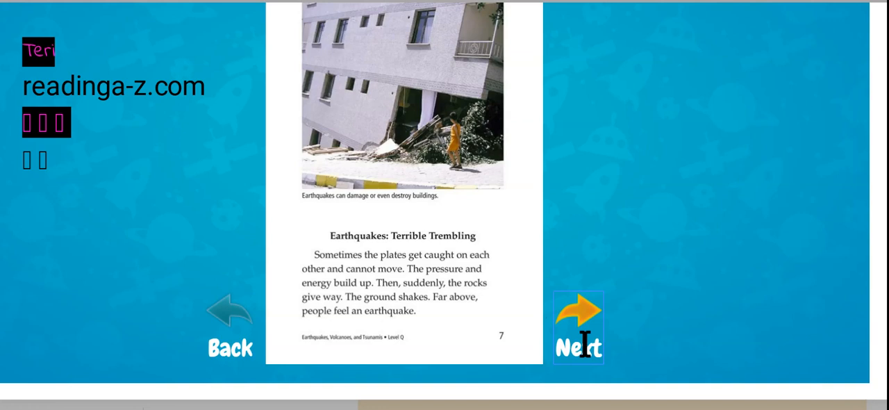
pyautogui.click(580, 325)
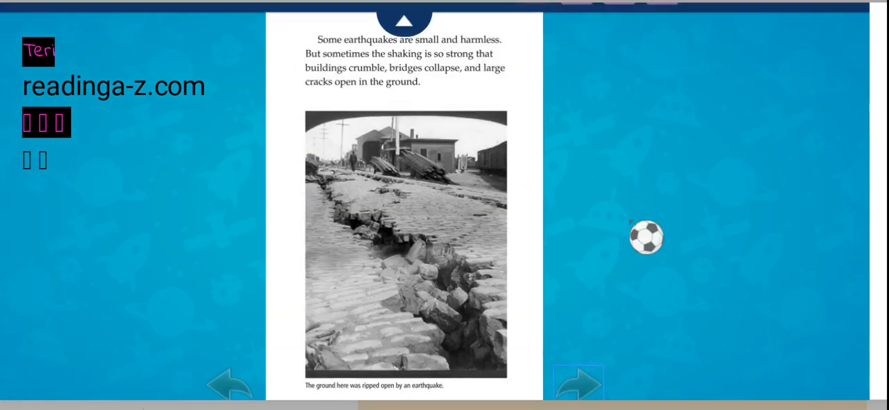
# Step: Read the cracked-ground page and turn to the seismograph page
pyautogui.moveTo(645, 239); pyautogui.dragTo(525, 53)
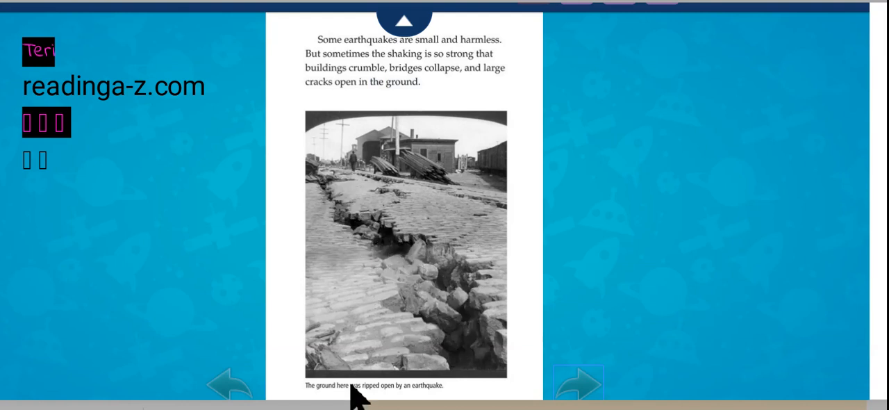
pyautogui.moveTo(425, 403)
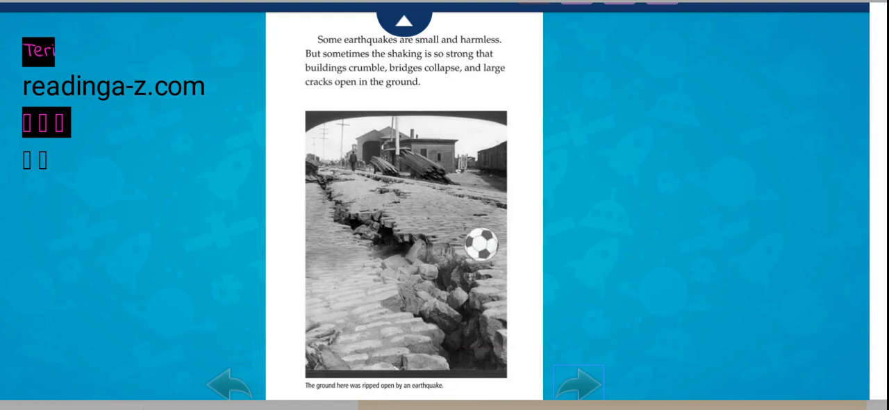
pyautogui.click(581, 388)
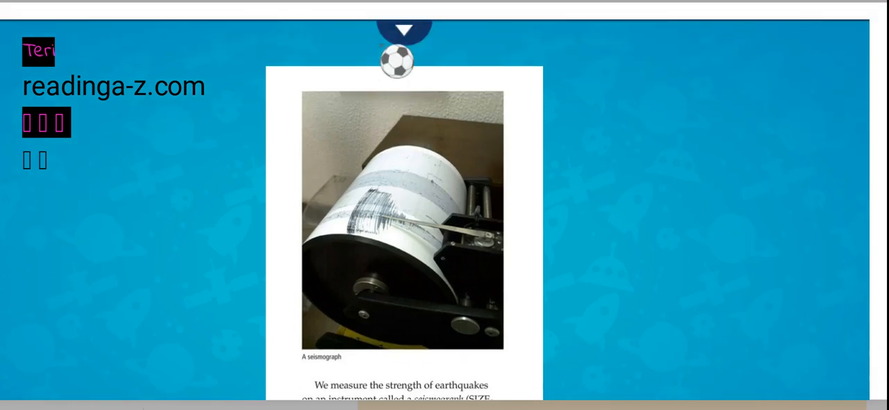
# Step: Circle the seismograph caption in black pen, then turn to The Richter Scale page
pyautogui.click(403, 28)
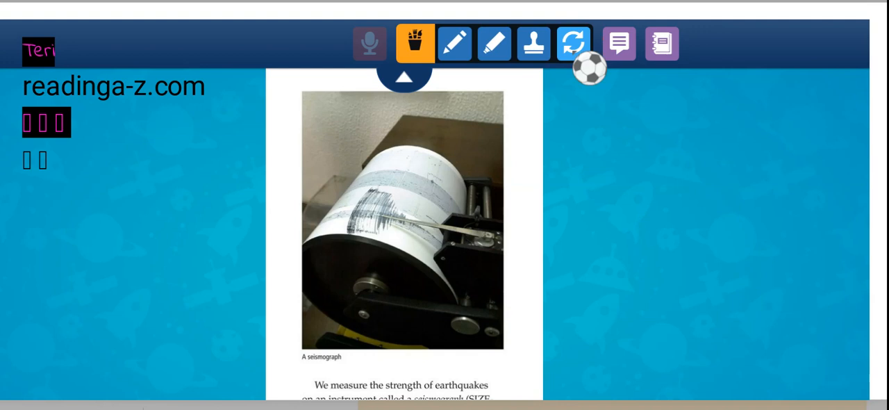
pyautogui.click(452, 42)
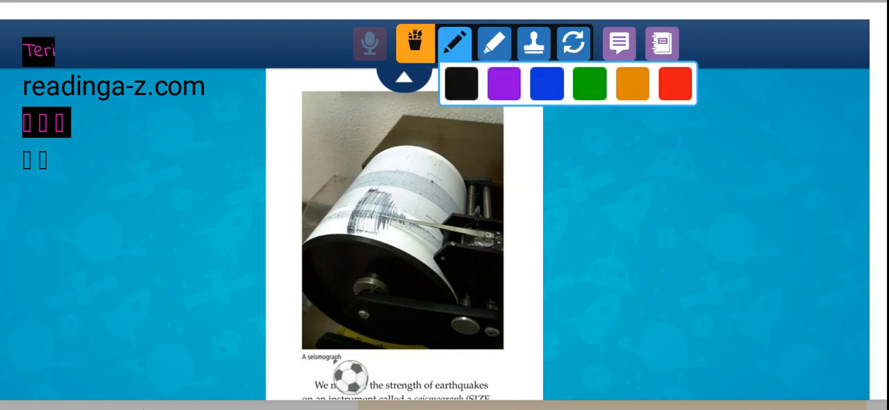
pyautogui.moveTo(292, 351); pyautogui.dragTo(375, 361)
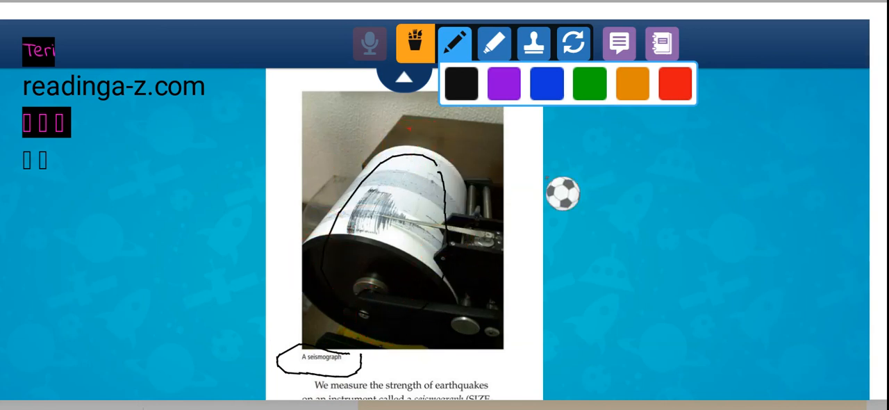
pyautogui.click(402, 84)
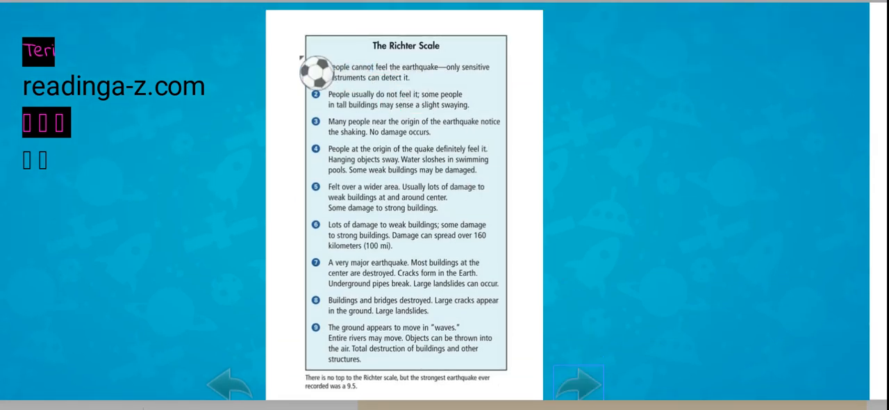
# Step: Draw a black arrow beside the Richter Scale list and loop around its last description
pyautogui.moveTo(316, 73); pyautogui.dragTo(578, 144)
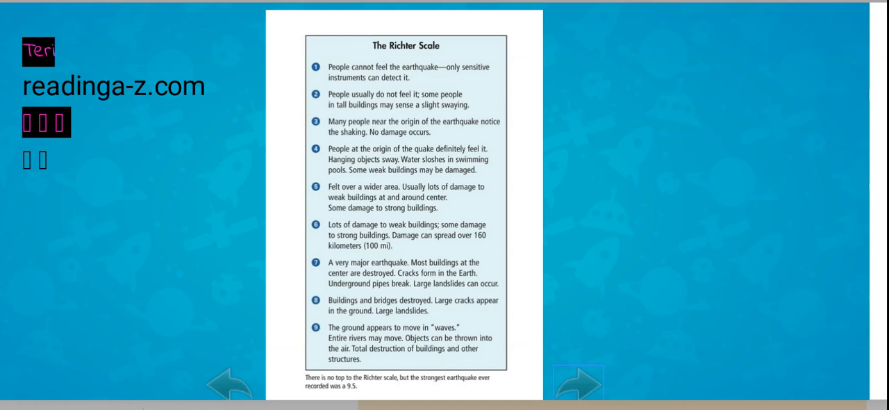
pyautogui.moveTo(497, 102)
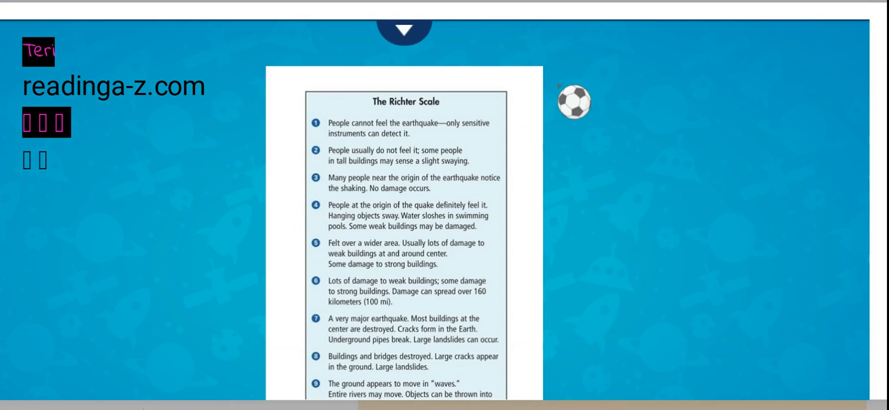
pyautogui.click(403, 29)
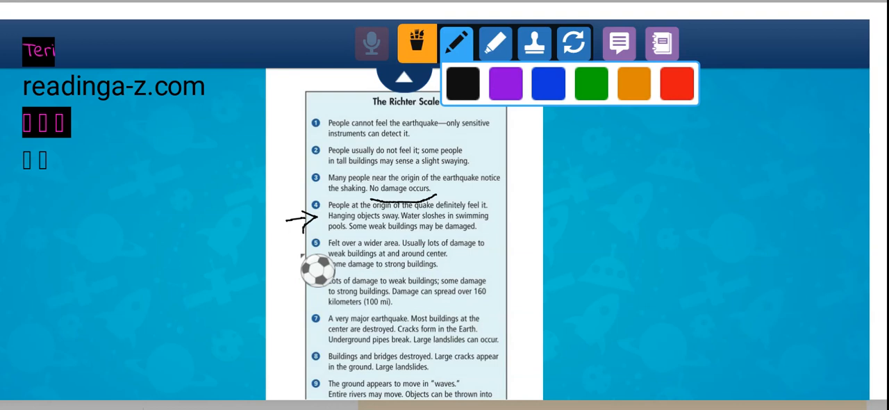
pyautogui.moveTo(503, 272)
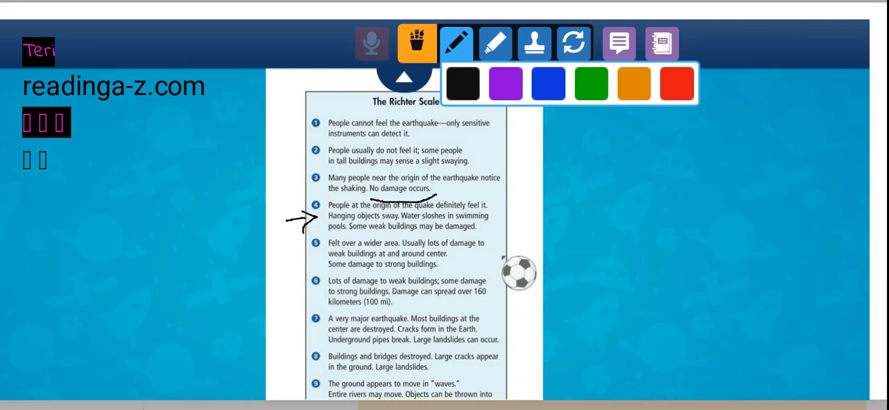
pyautogui.moveTo(519, 272); pyautogui.dragTo(300, 299)
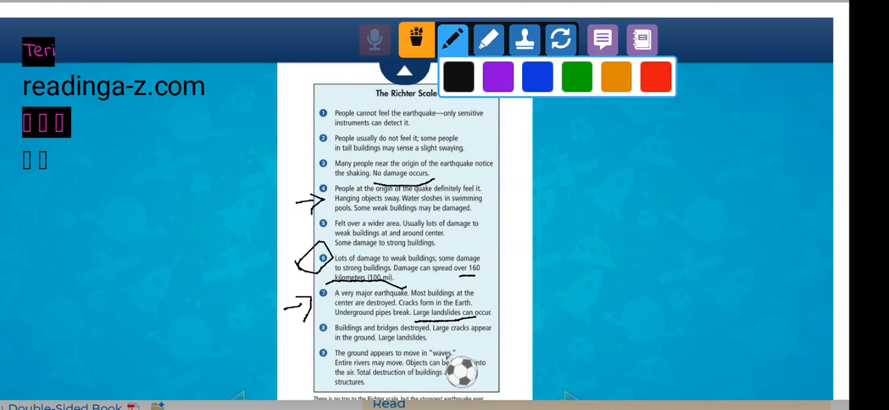
pyautogui.moveTo(400, 395)
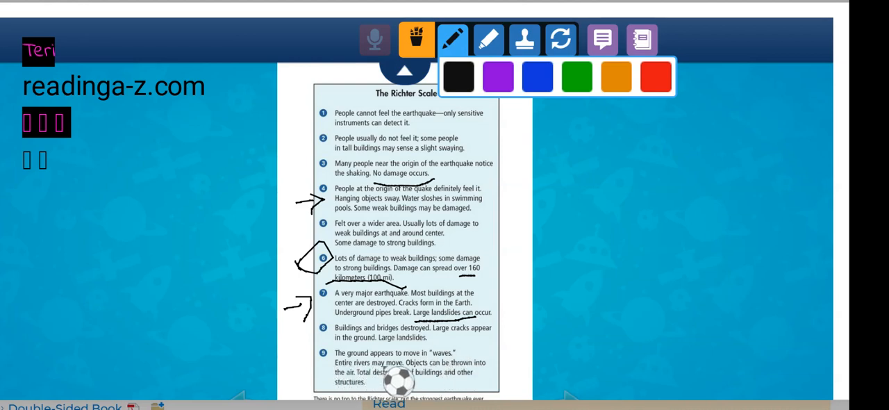
pyautogui.moveTo(400, 382); pyautogui.dragTo(500, 377)
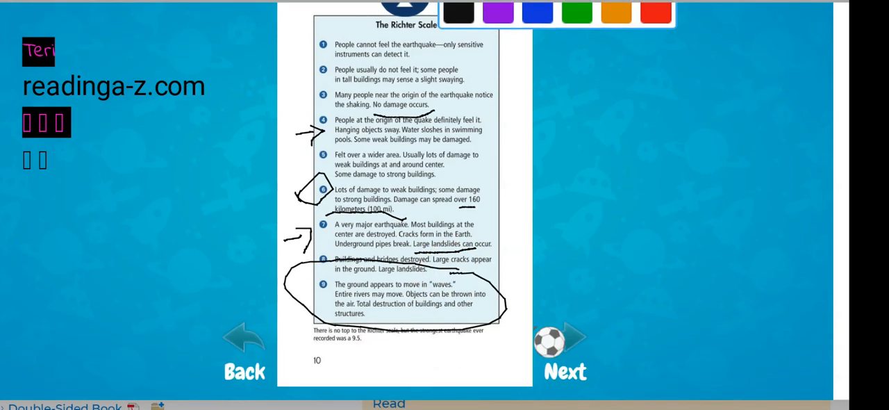
# Step: Turn two pages ahead to page 12 and pick the pen
pyautogui.click(558, 345)
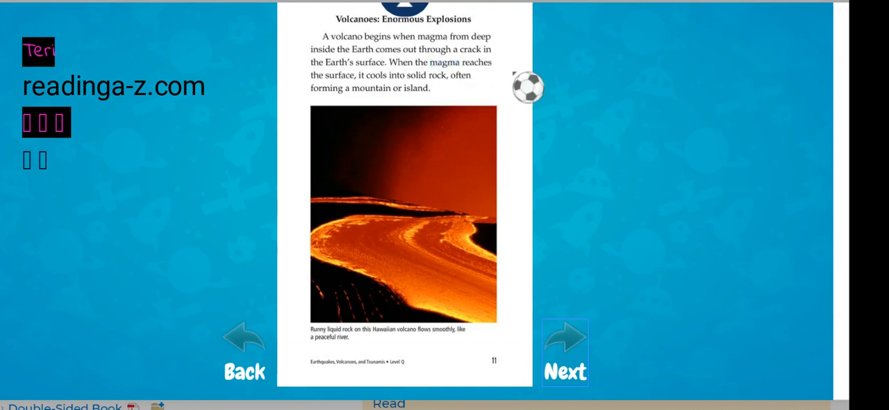
pyautogui.moveTo(489, 88)
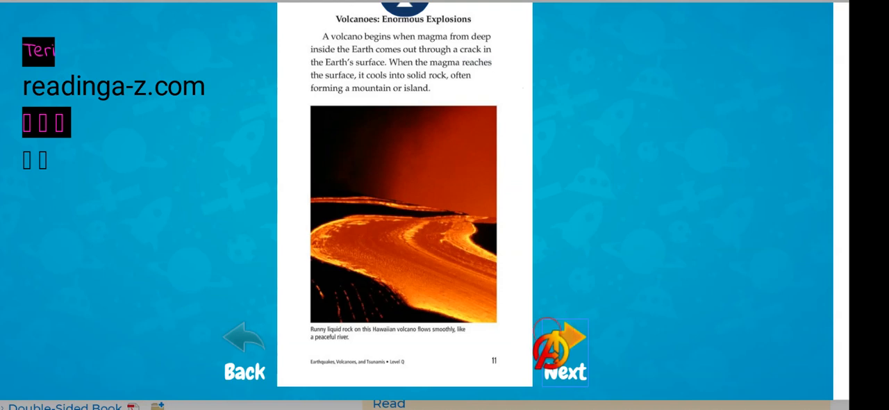
pyautogui.click(561, 351)
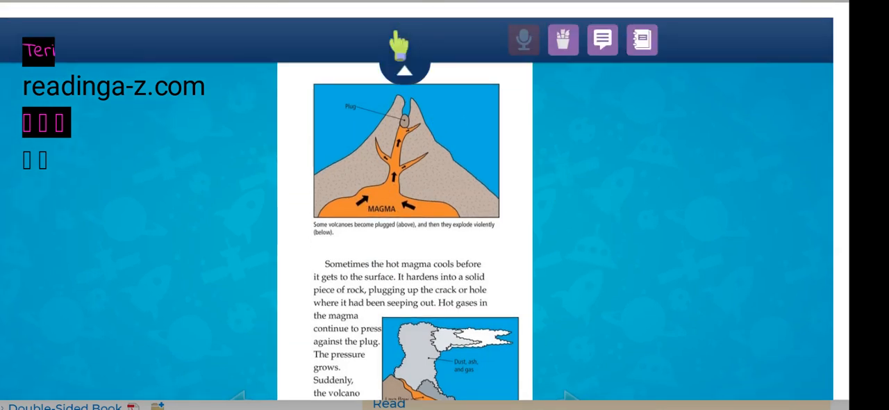
pyautogui.click(565, 39)
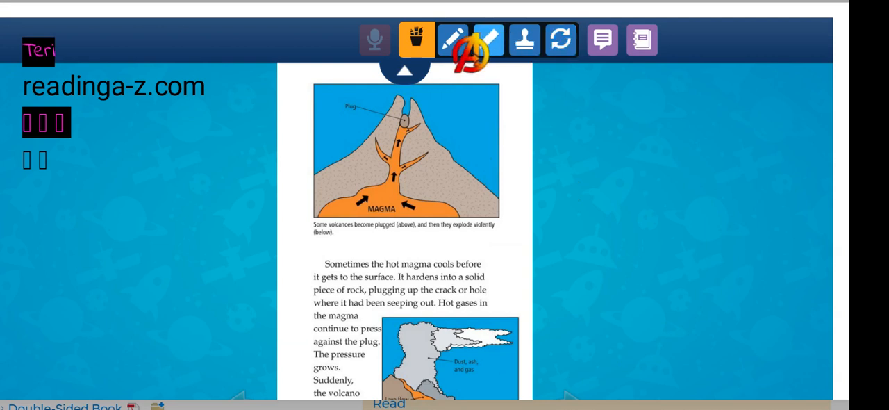
pyautogui.click(455, 36)
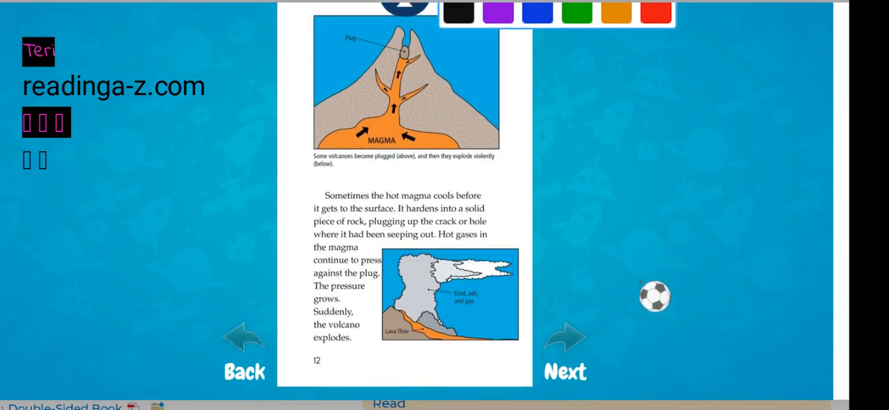
# Step: Circle the magma in the volcano diagram, then turn to the Mount St. Helens page
pyautogui.moveTo(654, 296); pyautogui.dragTo(380, 161)
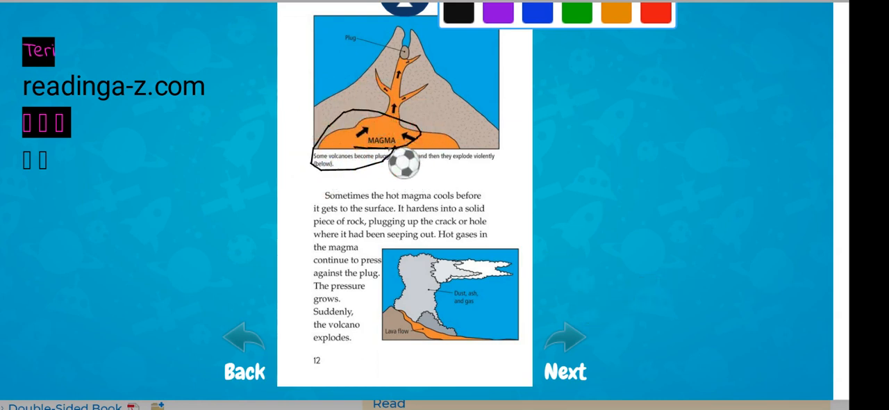
pyautogui.moveTo(328, 225)
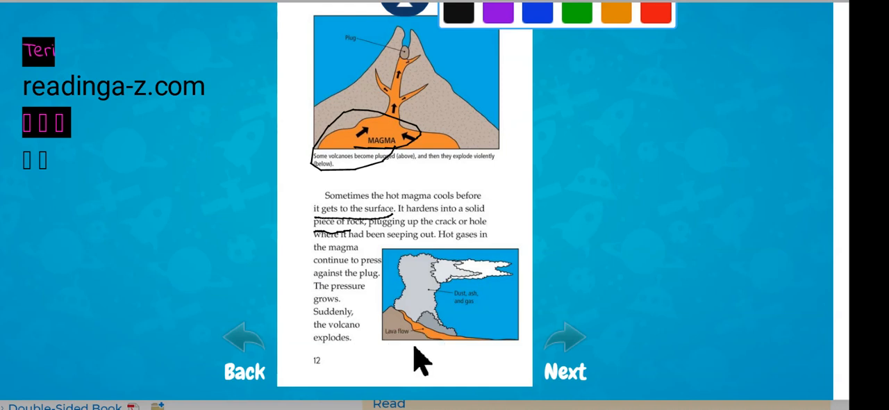
pyautogui.moveTo(414, 350)
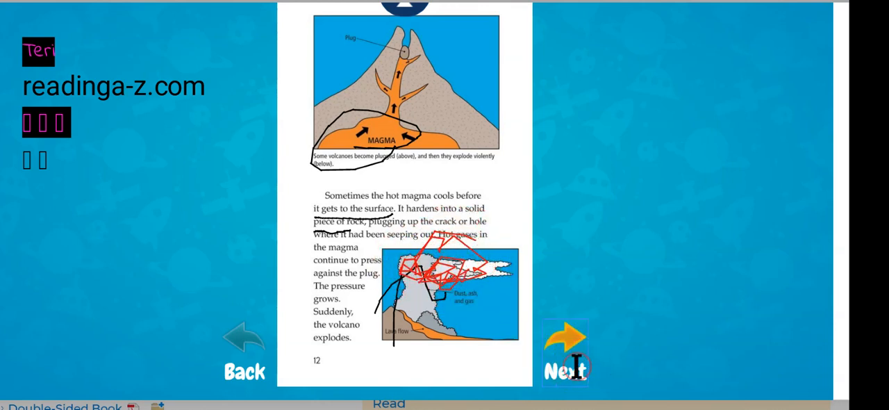
pyautogui.click(565, 340)
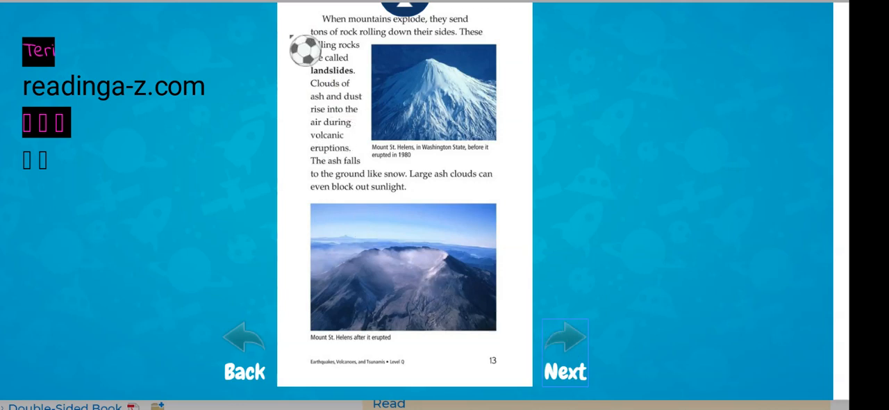
pyautogui.moveTo(575, 171)
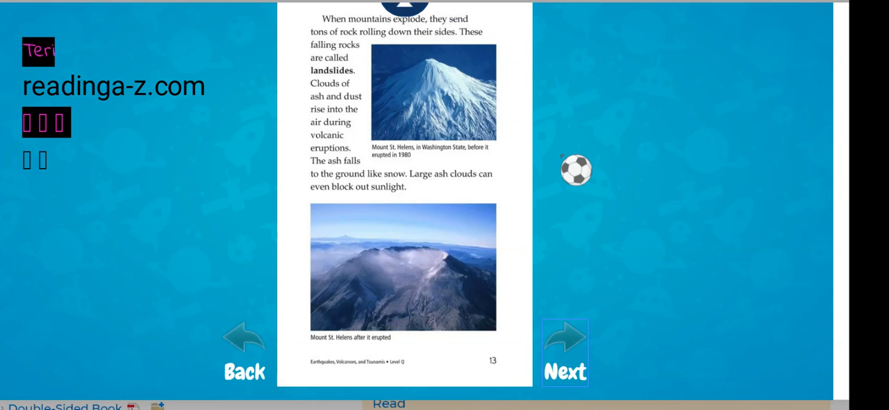
# Step: Mark both Mount St. Helens photos in purple pen, then turn to page 14
pyautogui.click(459, 37)
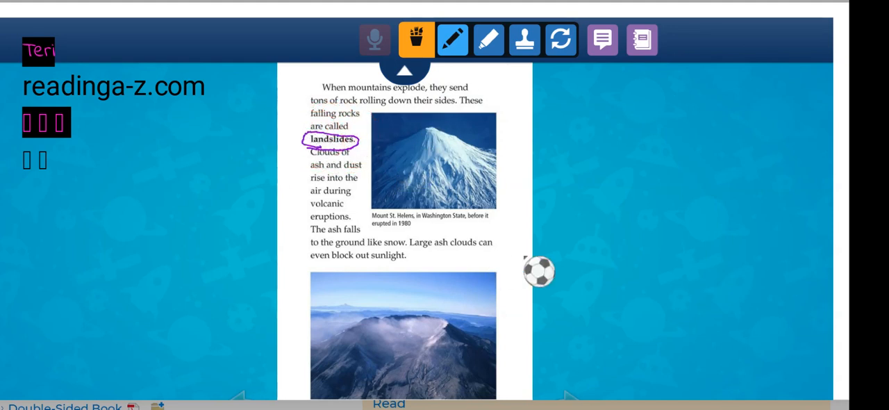
pyautogui.moveTo(547, 221)
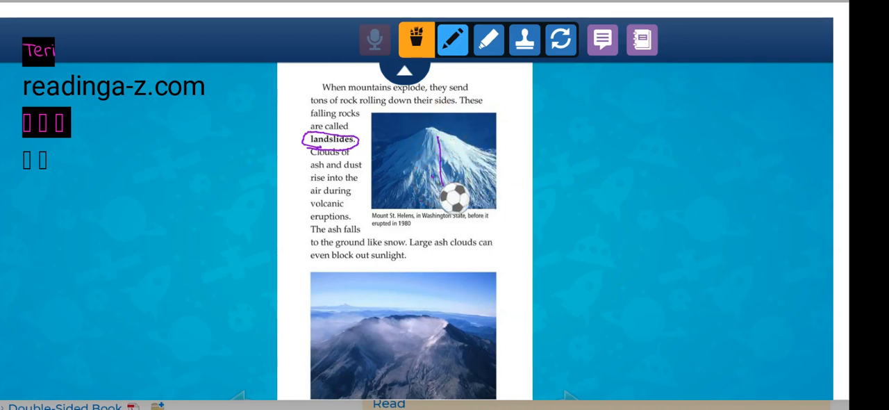
pyautogui.moveTo(433, 139); pyautogui.dragTo(473, 187)
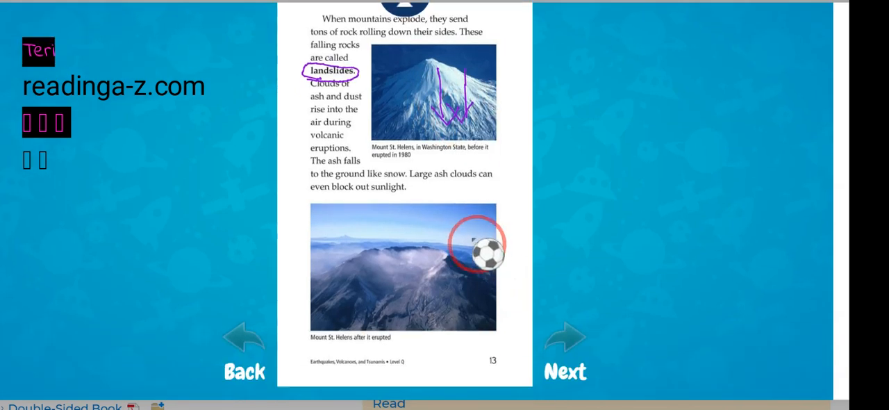
pyautogui.moveTo(486, 257); pyautogui.dragTo(409, 243)
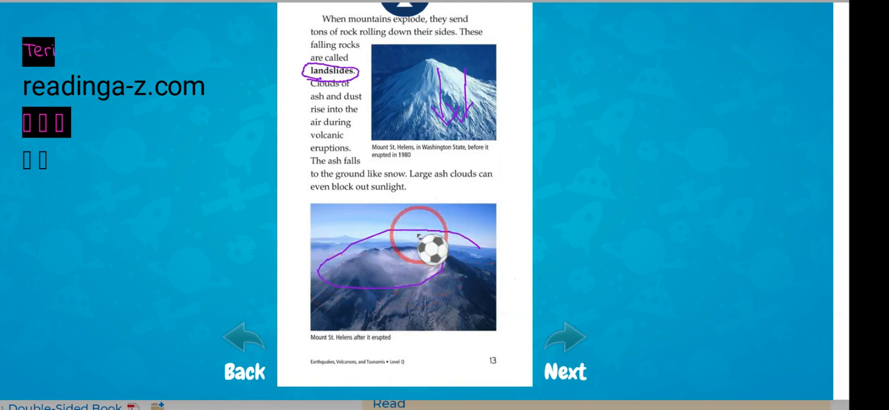
pyautogui.click(569, 341)
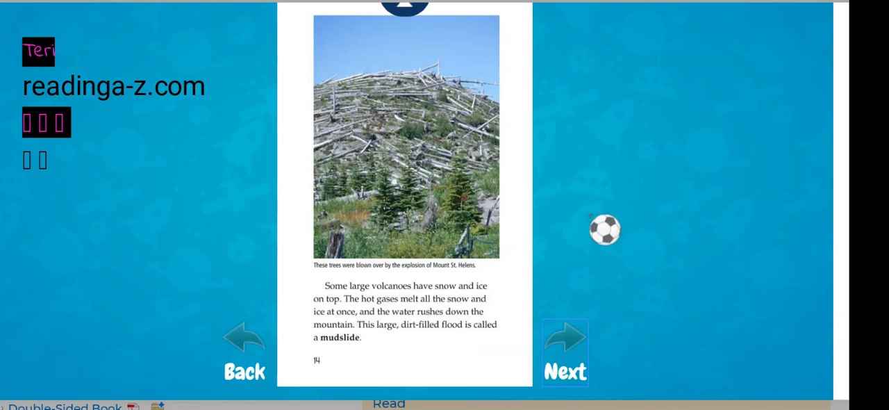
pyautogui.click(452, 38)
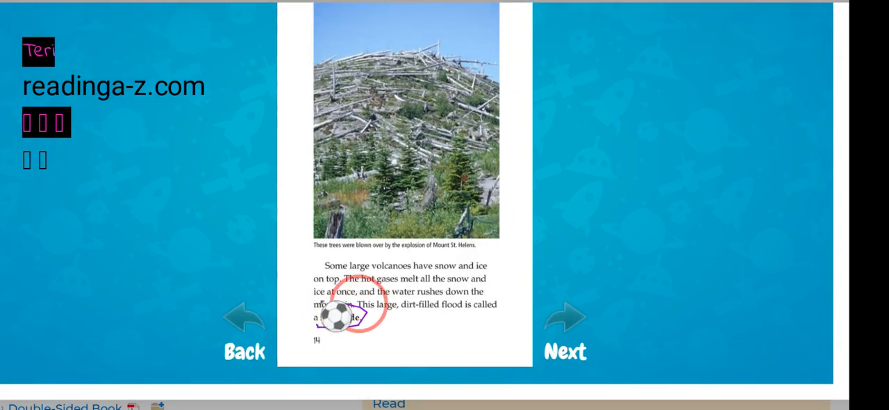
# Step: Stamp page 15 and turn to page 16, Tsunamis: Wild Waves
pyautogui.click(566, 317)
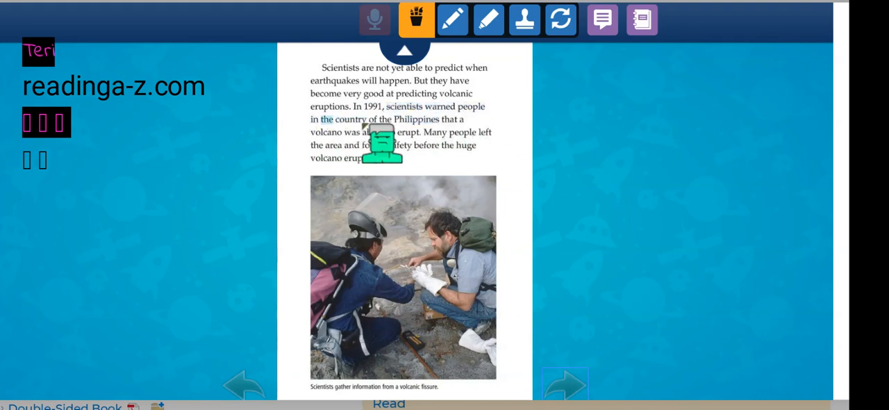
pyautogui.click(447, 19)
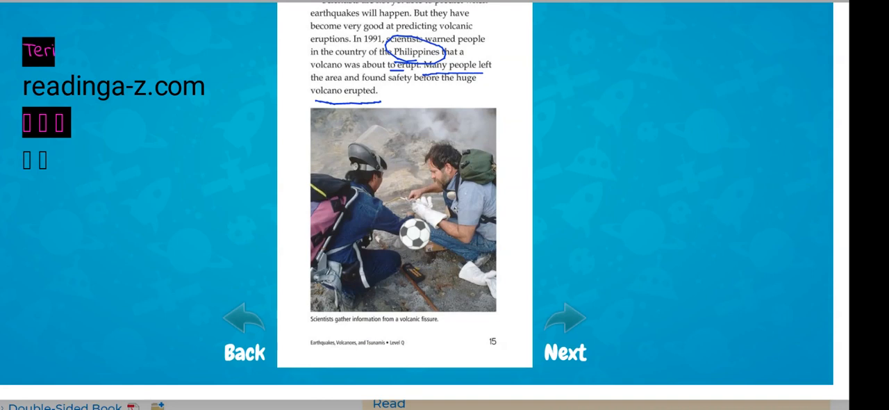
pyautogui.click(566, 334)
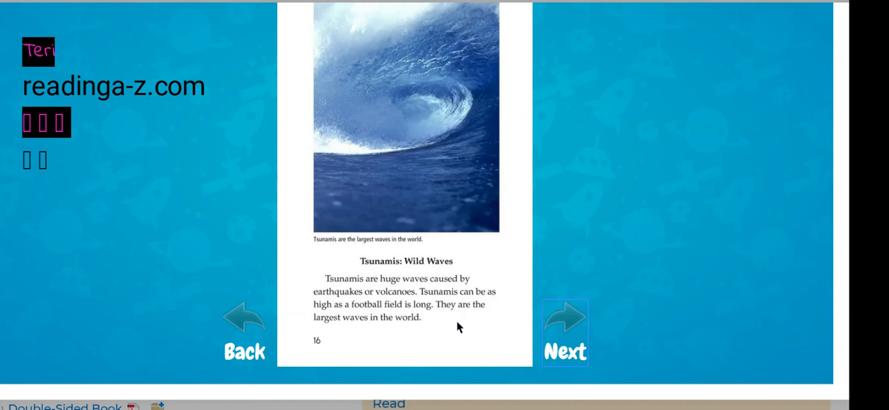
# Step: Circle 'tsunamis' in red on page 17 and move on to the page 18 tsunami diagram
pyautogui.click(445, 25)
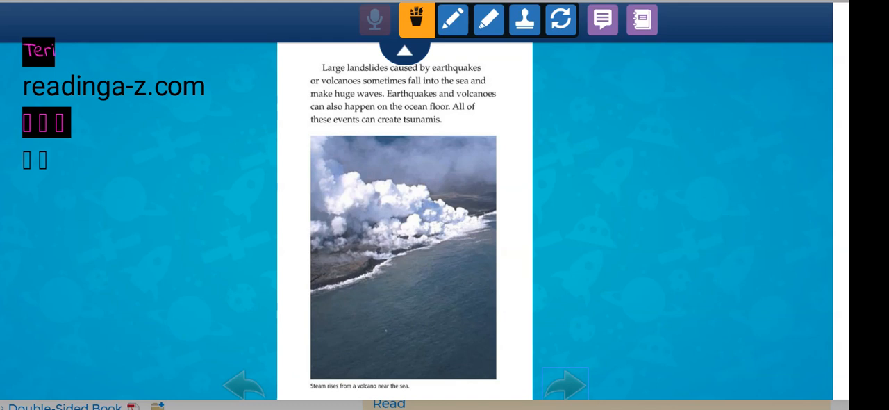
pyautogui.moveTo(594, 299)
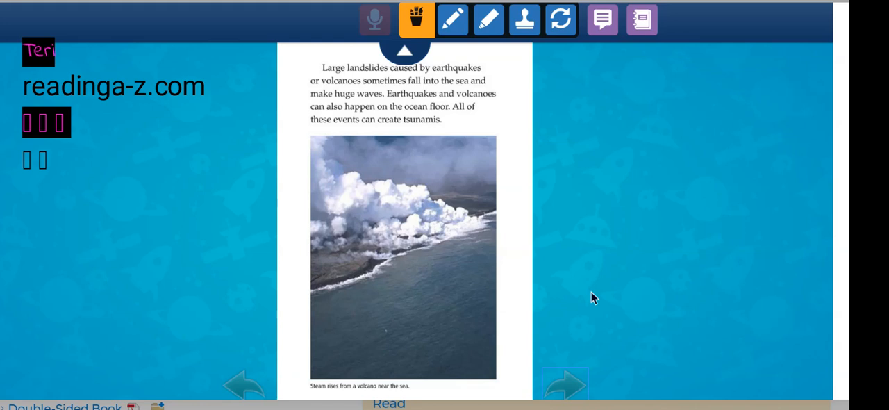
pyautogui.moveTo(595, 300)
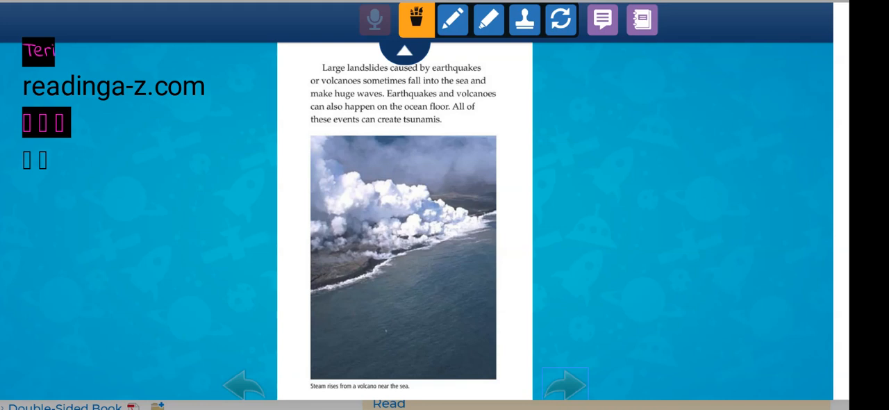
pyautogui.click(452, 20)
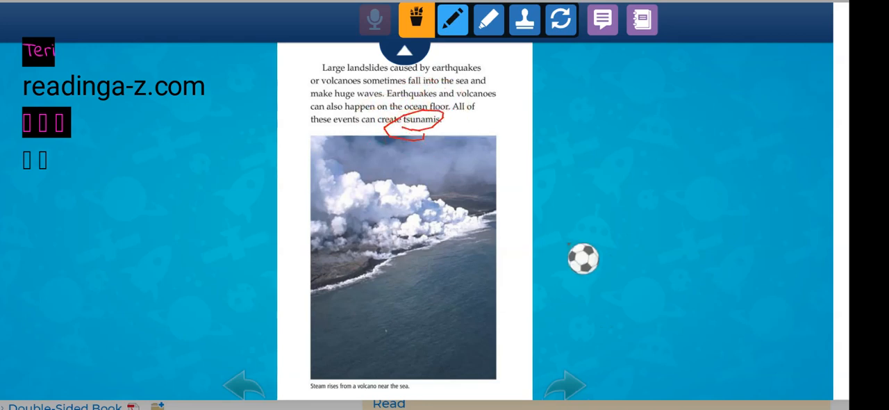
pyautogui.click(566, 330)
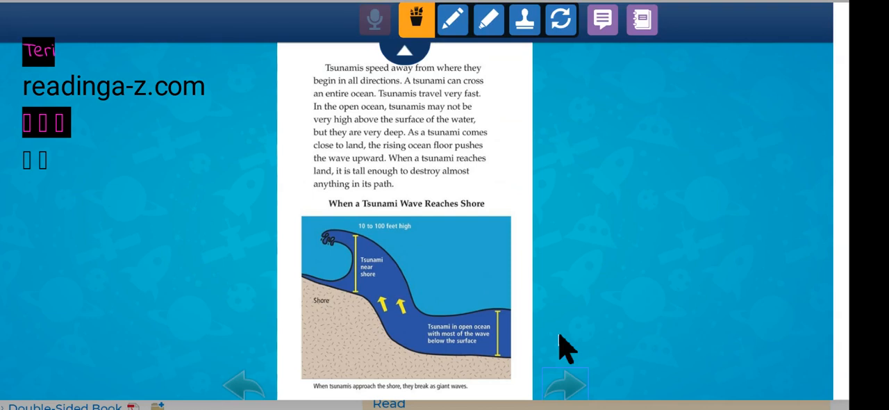
pyautogui.moveTo(561, 342)
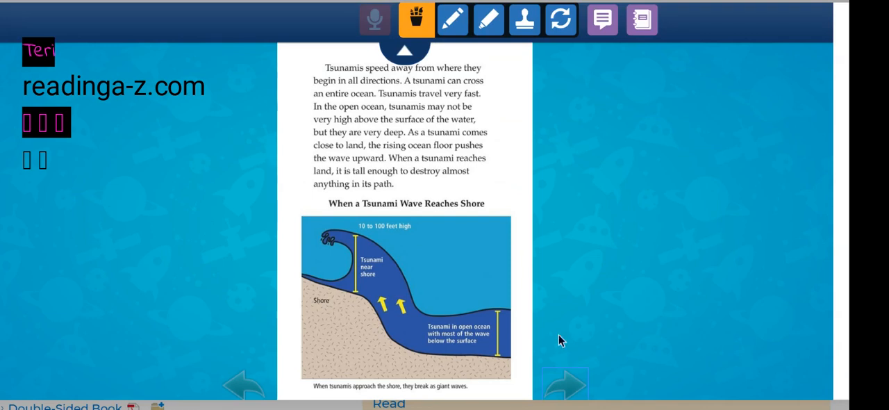
pyautogui.doubleClick(420, 144)
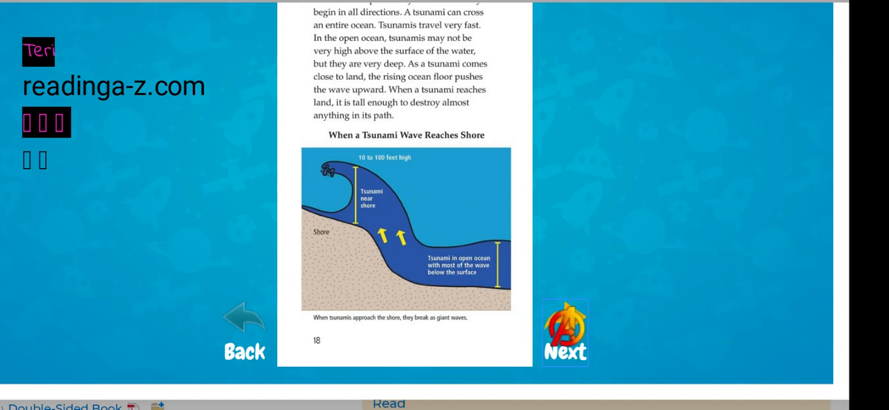
# Step: Circle the crashing waves in blue on page 20's photo, then reach the page 21 Conclusion
pyautogui.click(566, 335)
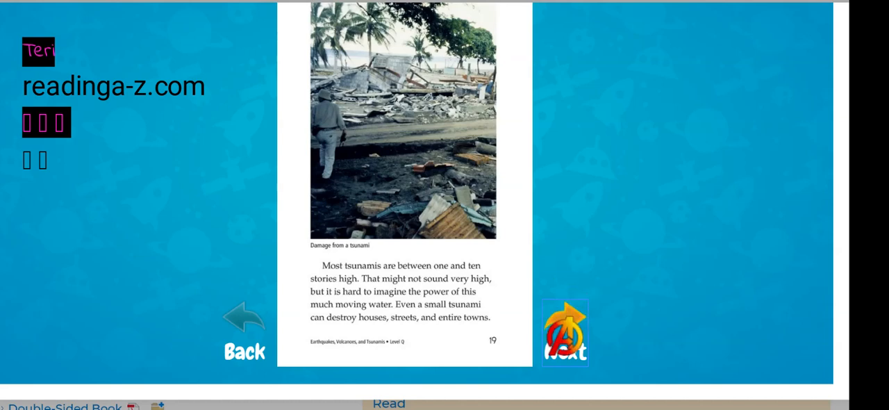
pyautogui.click(568, 331)
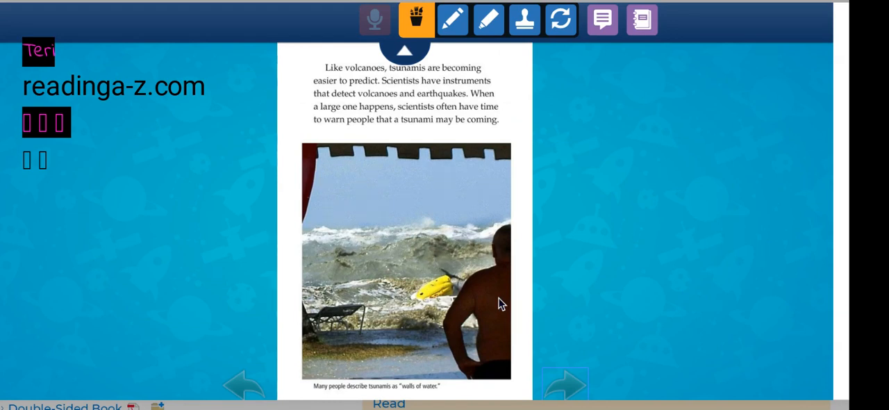
pyautogui.doubleClick(407, 80)
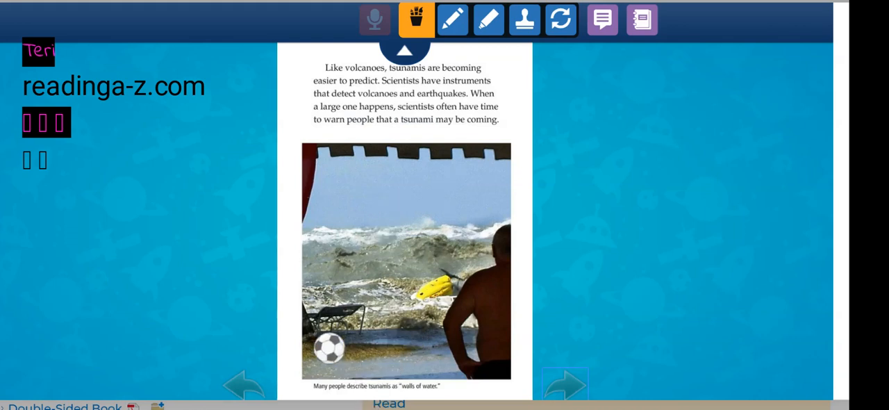
pyautogui.click(450, 19)
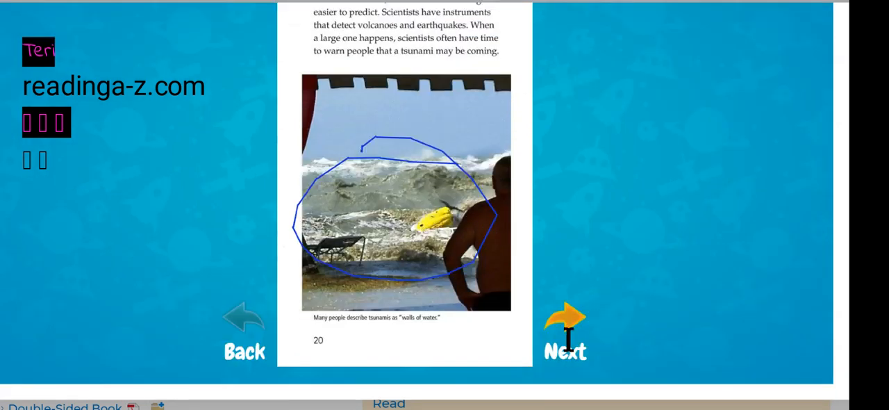
pyautogui.click(566, 331)
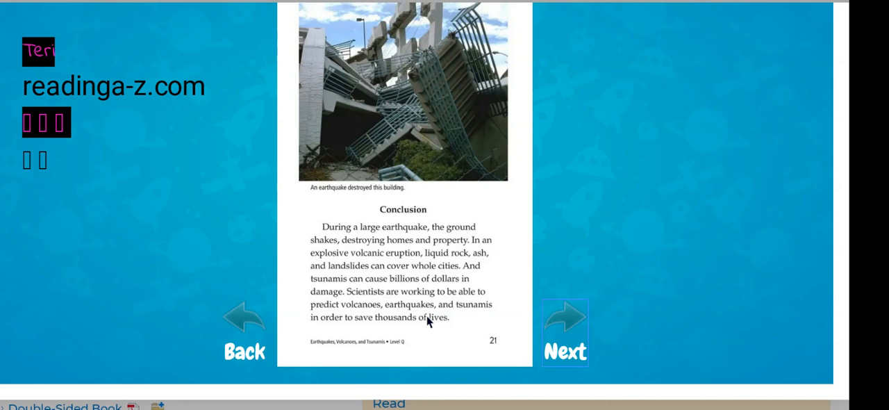
pyautogui.moveTo(471, 353)
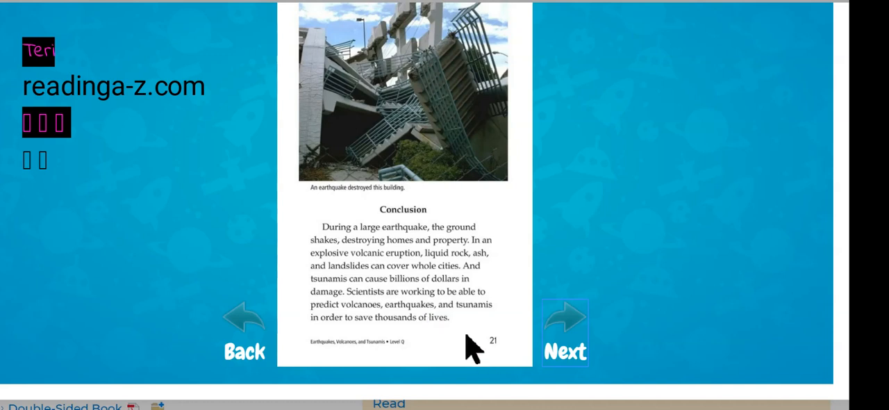
# Step: Mark glossary terms with black checks and loops, then reach the credits page
pyautogui.click(565, 326)
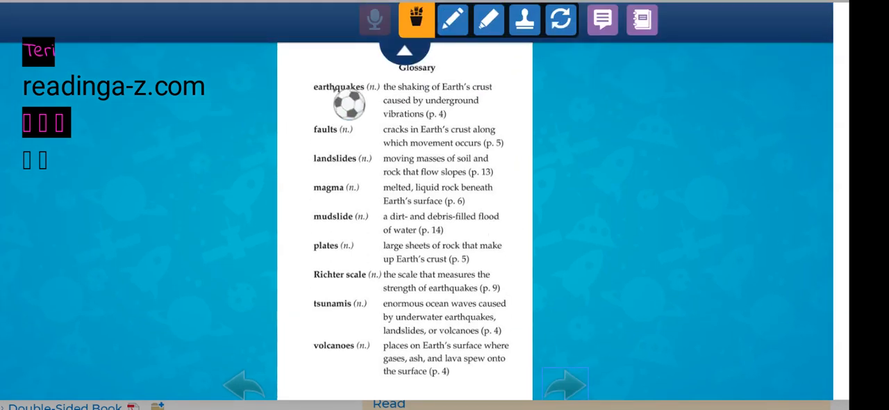
pyautogui.click(453, 19)
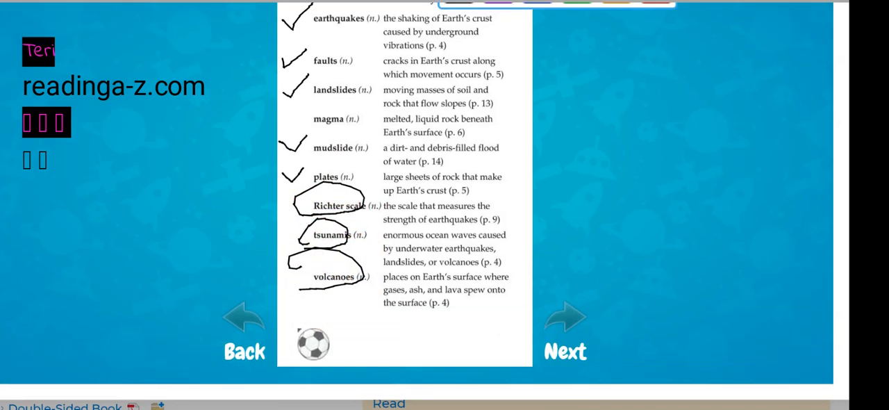
pyautogui.click(570, 316)
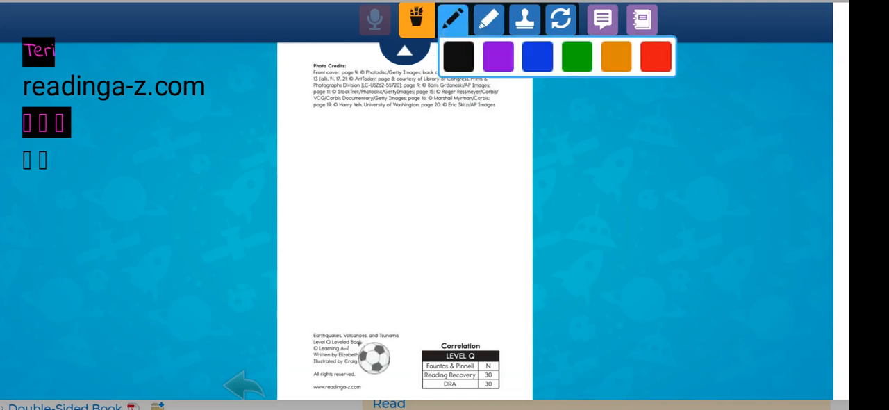
# Step: Write 'Raz Kid.com' in black, loop the website address and highlight it yellow
pyautogui.moveTo(369, 356); pyautogui.dragTo(303, 167)
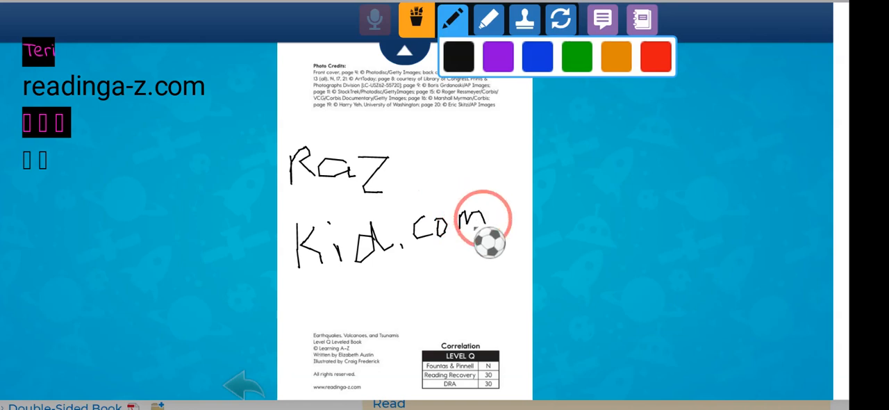
pyautogui.moveTo(489, 243); pyautogui.dragTo(375, 392)
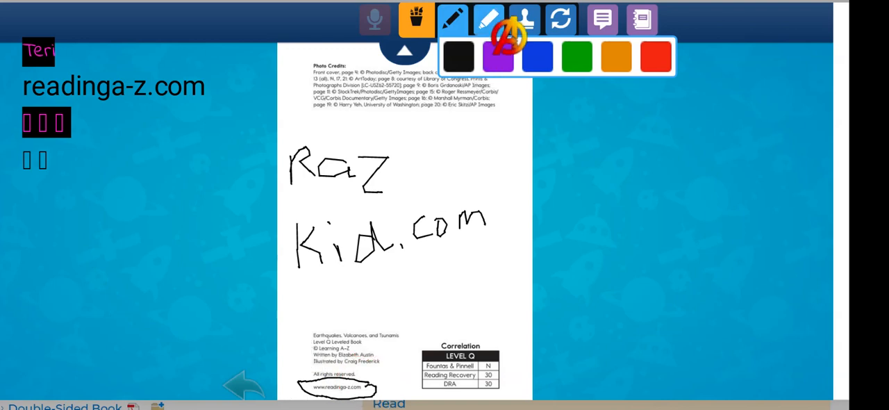
pyautogui.click(485, 19)
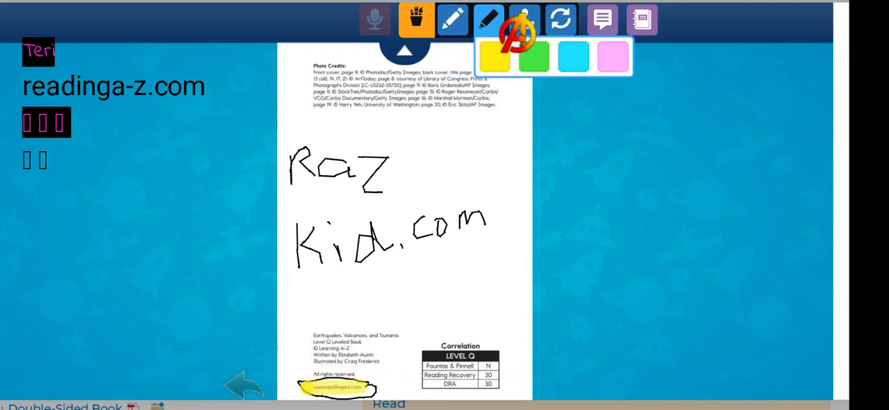
pyautogui.click(518, 18)
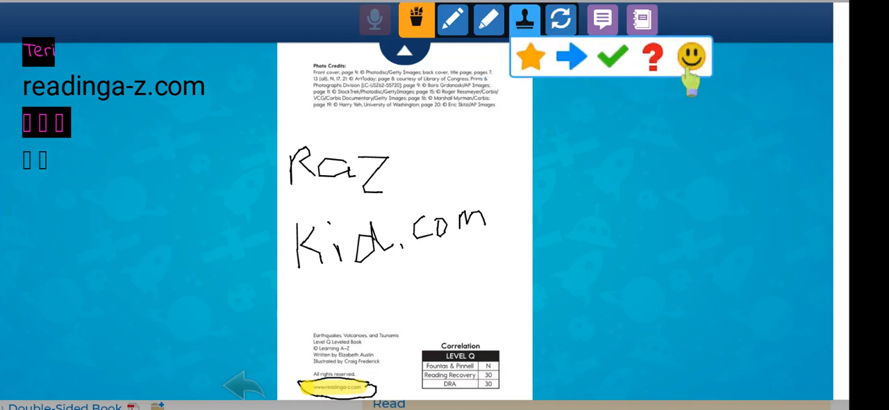